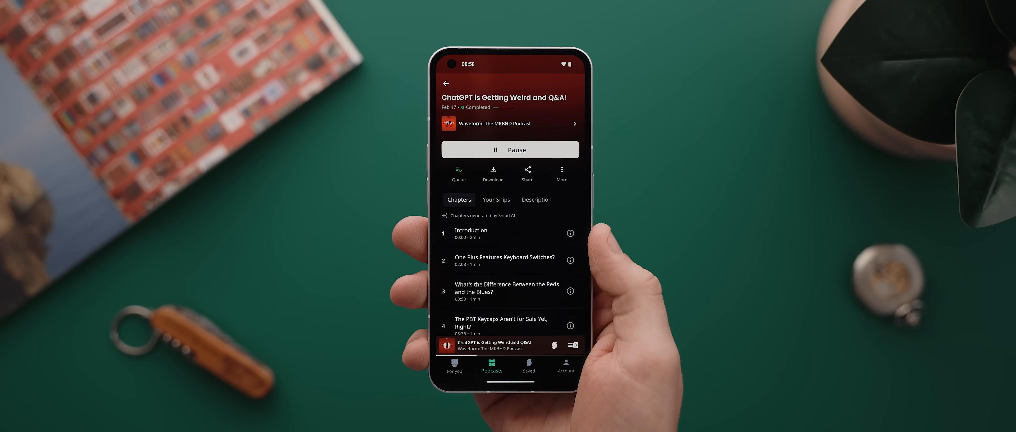
- Expand the playing Waveform episode "ChatGPT is Getting Weird and Q&A!" into the full-screen player
left_click(505, 345)
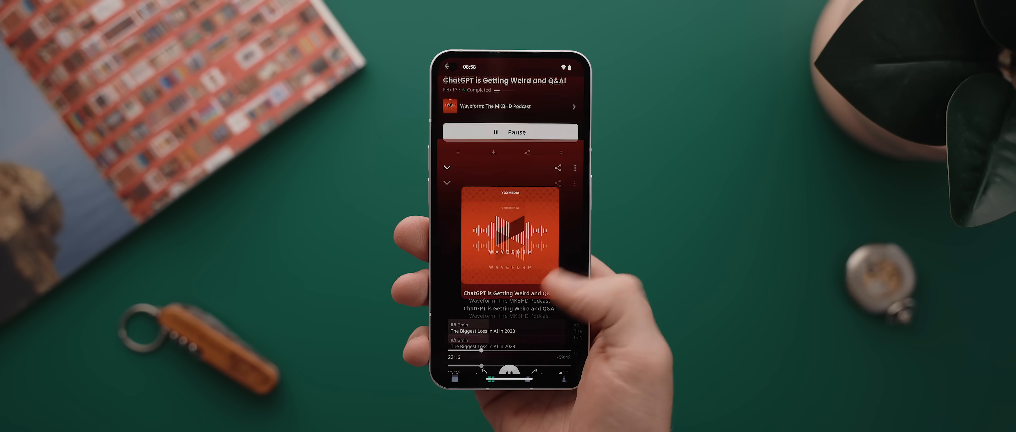